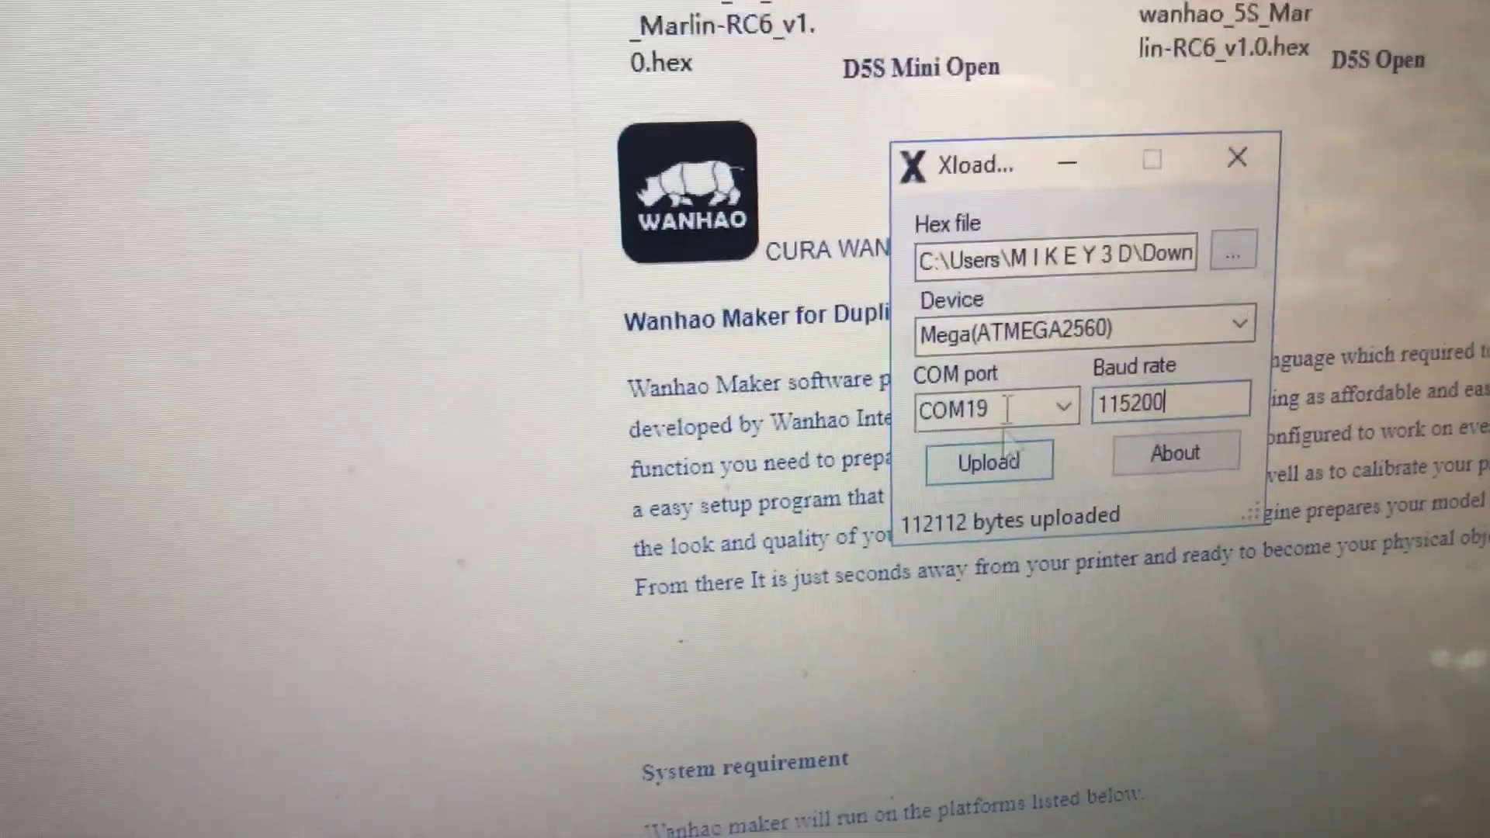
Browse for the hex file to locate wanhao_5S_Marlin-RC6_v1.0.hex
click(1232, 253)
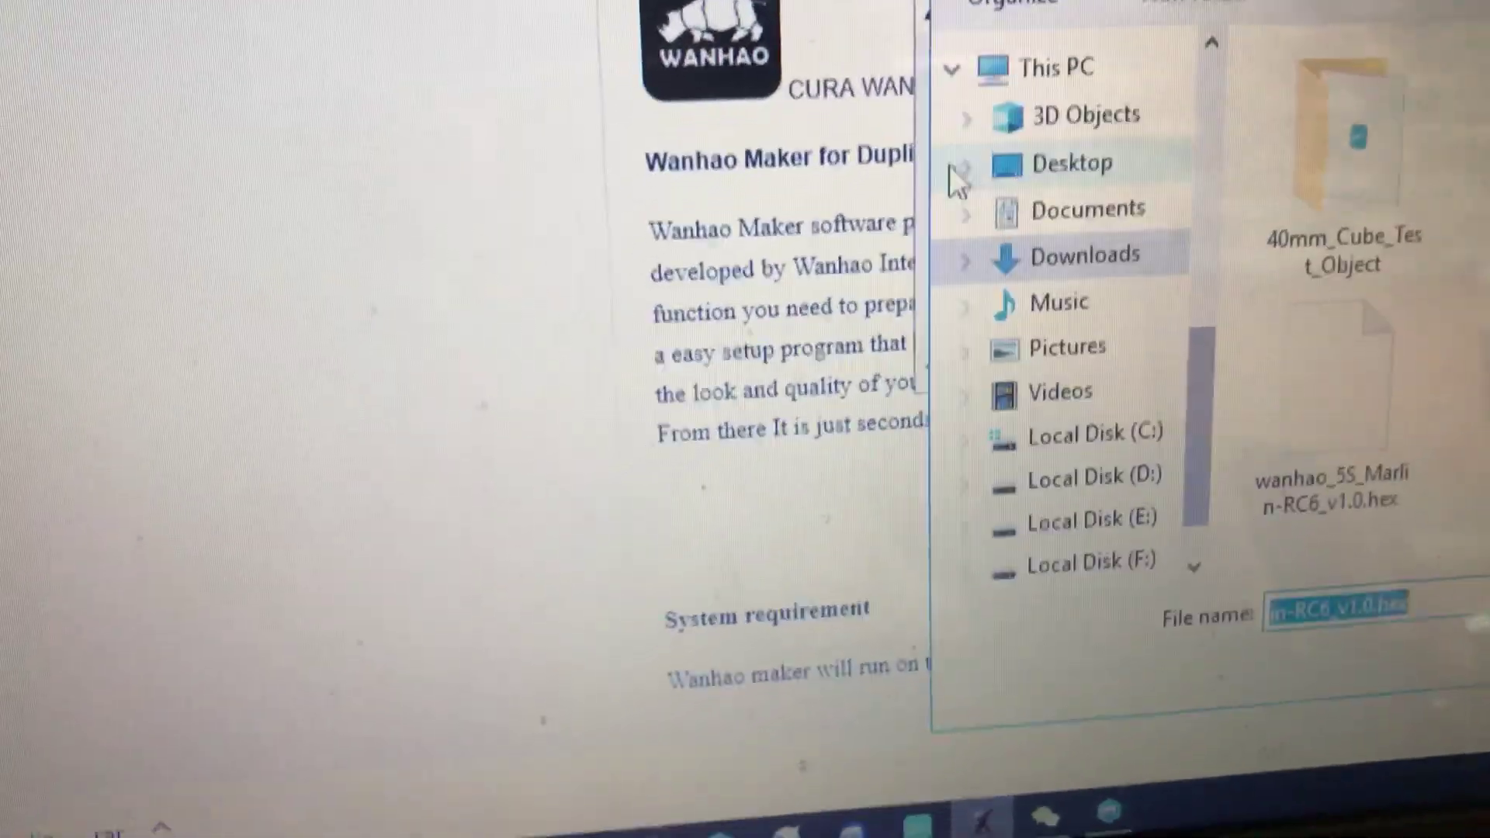